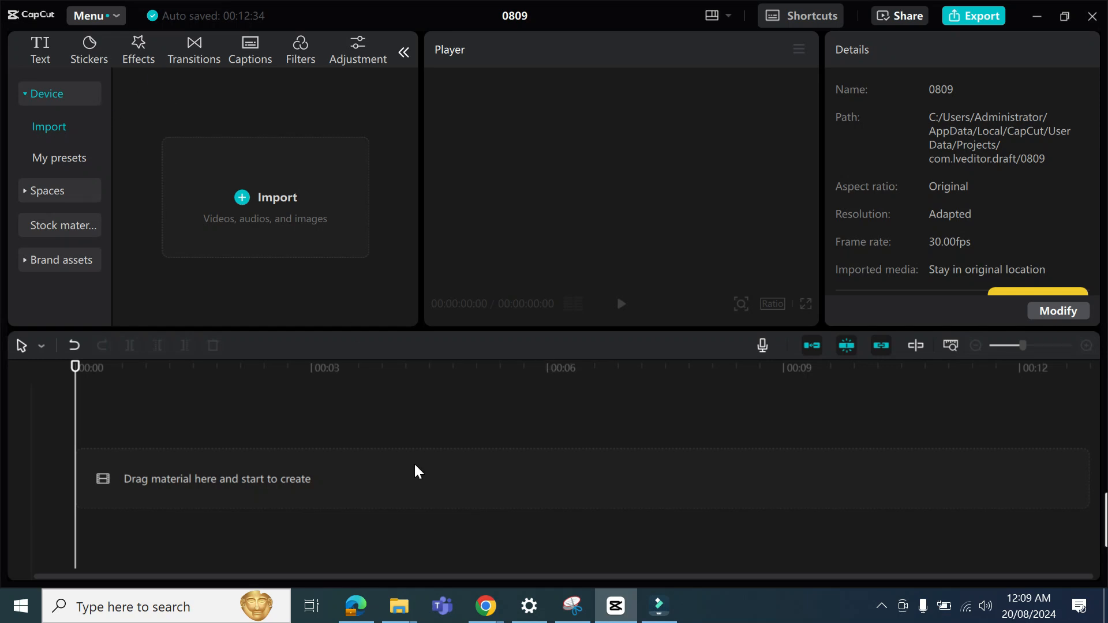
mouse_move(307, 314)
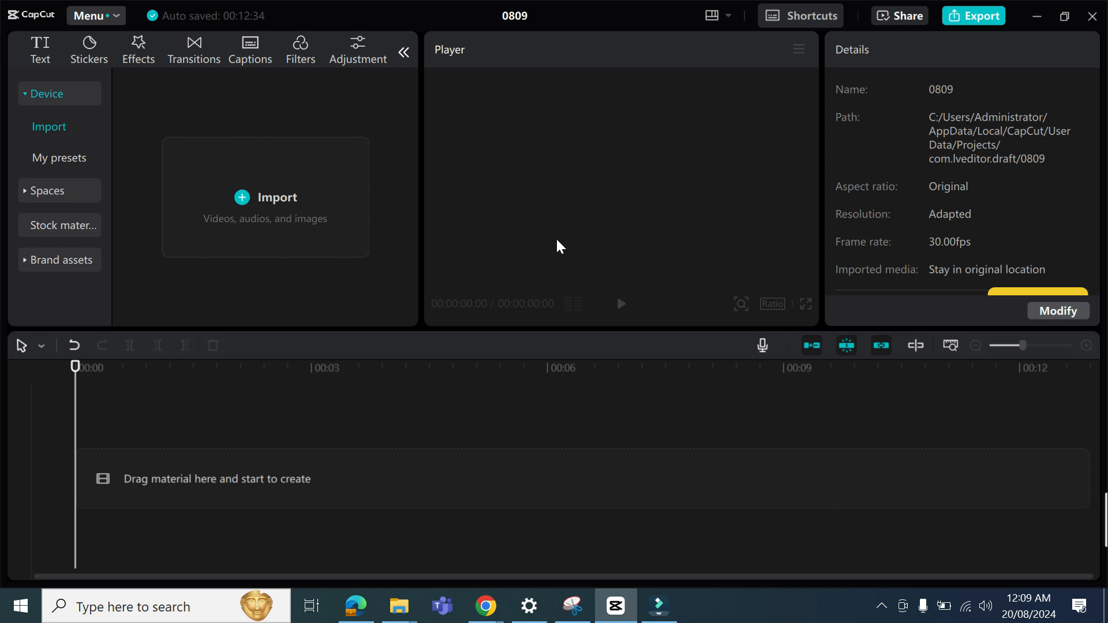
mouse_move(684, 291)
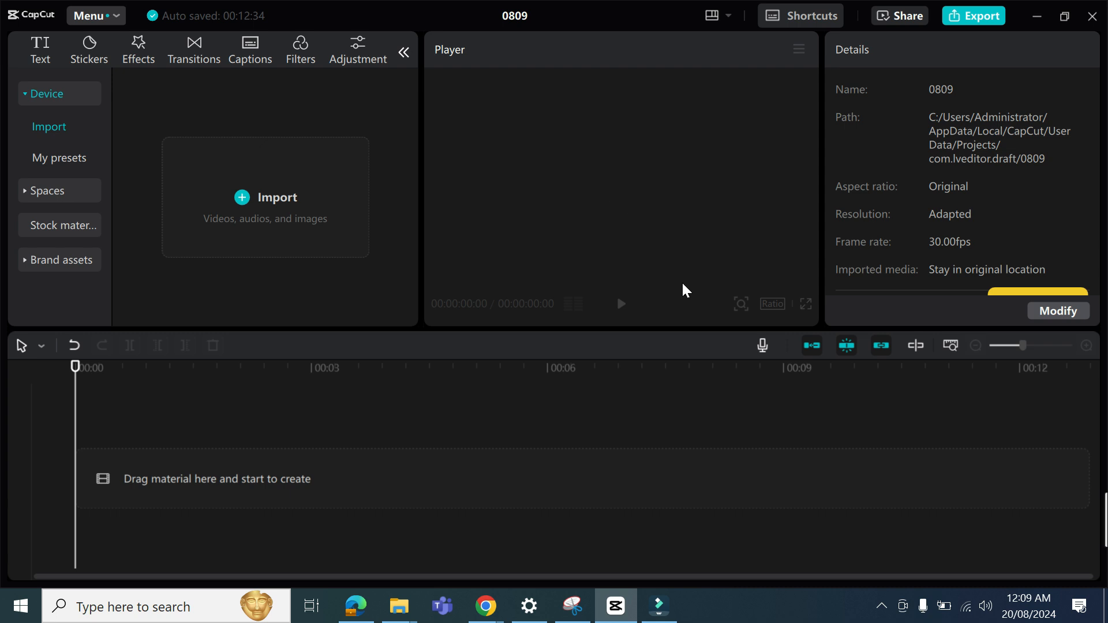
mouse_move(202, 74)
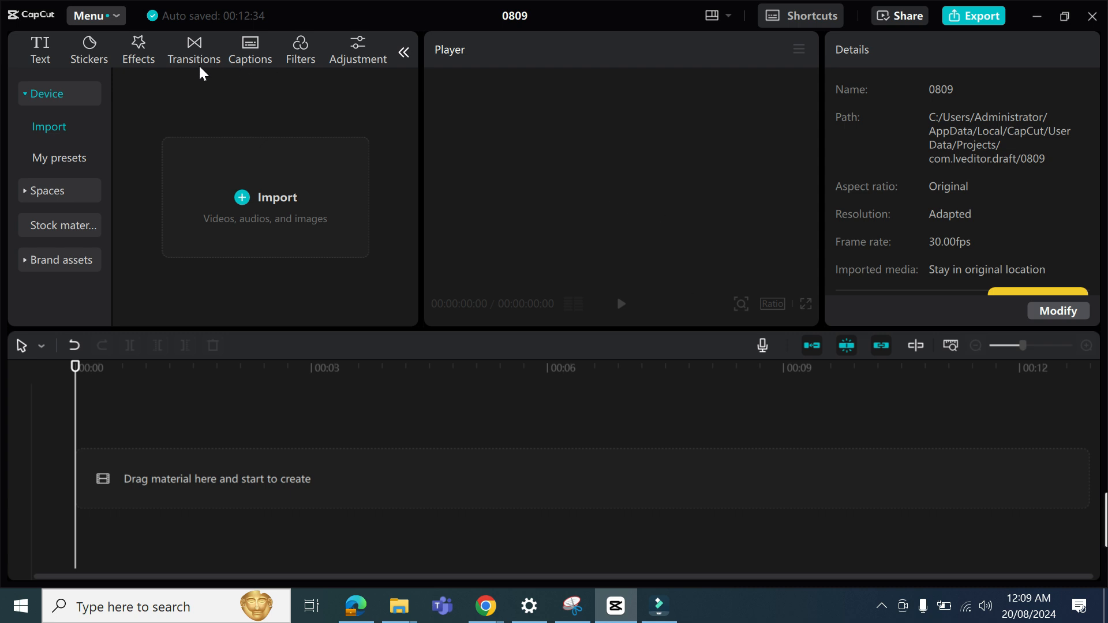
mouse_move(463, 341)
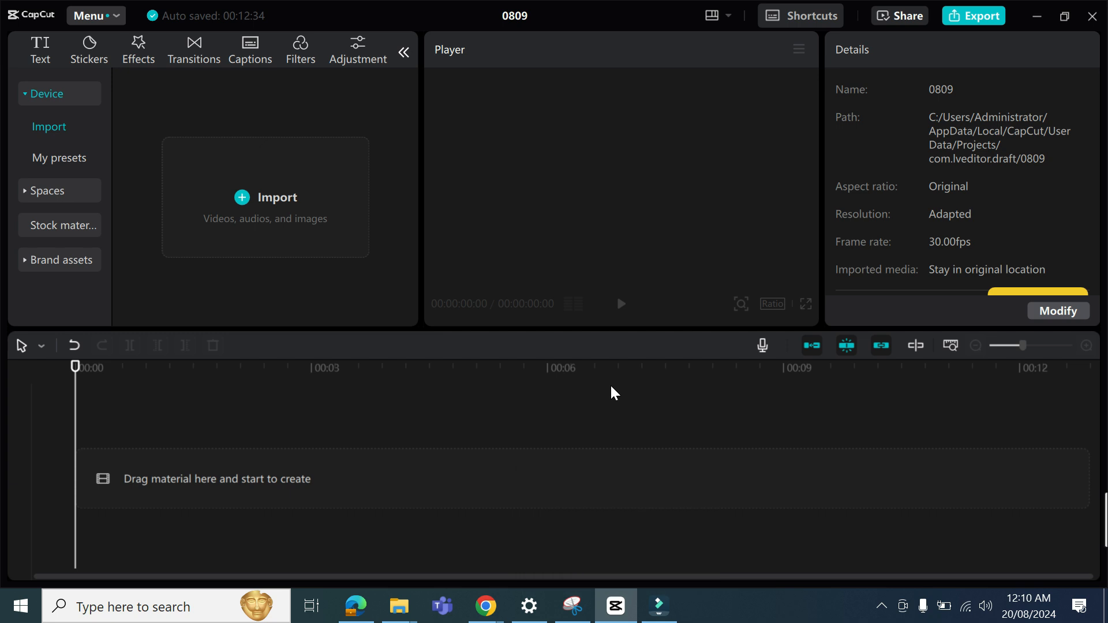
mouse_move(945, 140)
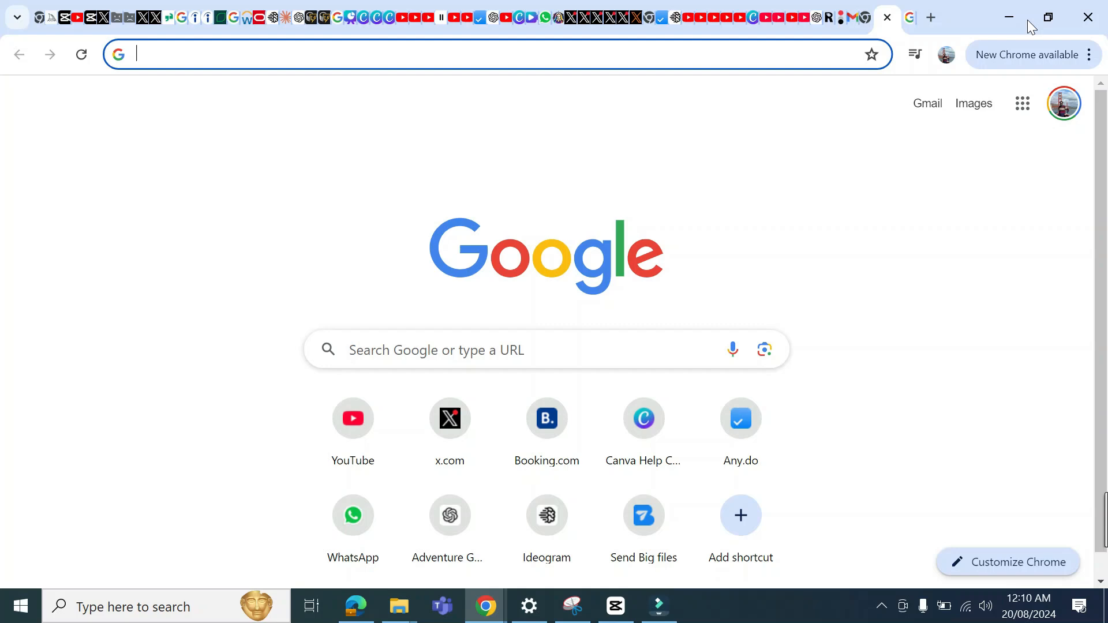
Search Google for "obs studio" and view the OBS results and official site.
type("obs studio")
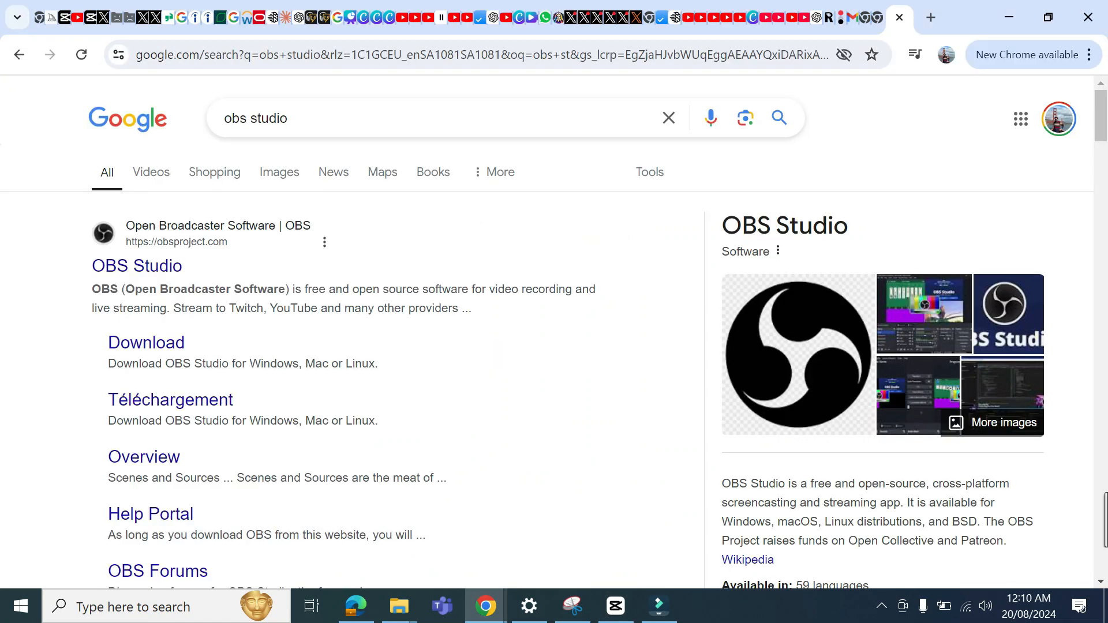
mouse_move(270, 352)
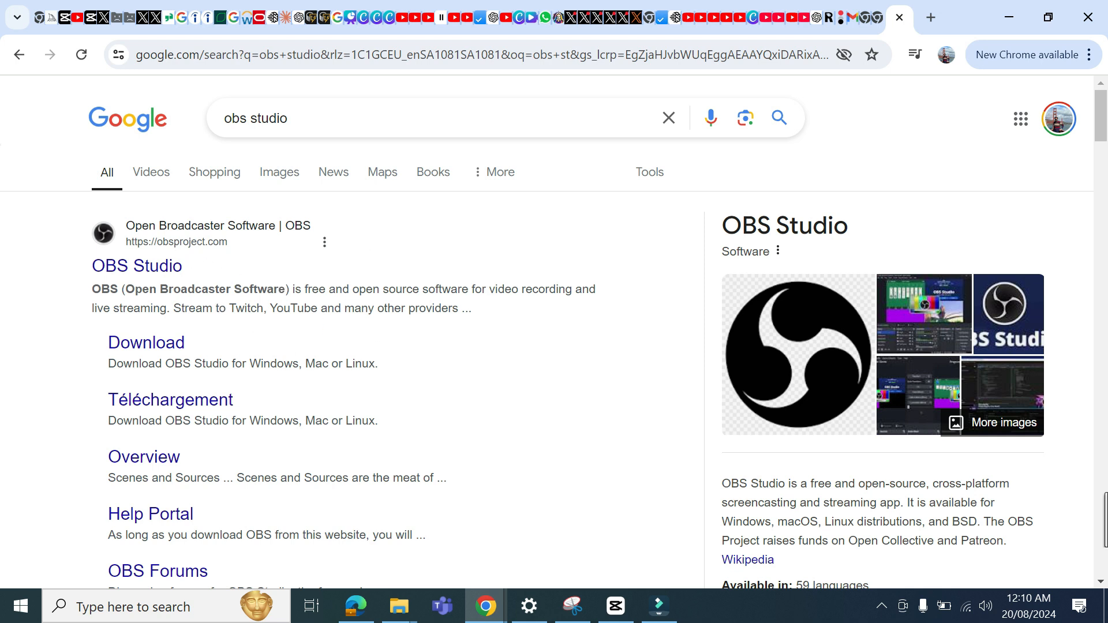
mouse_move(487, 288)
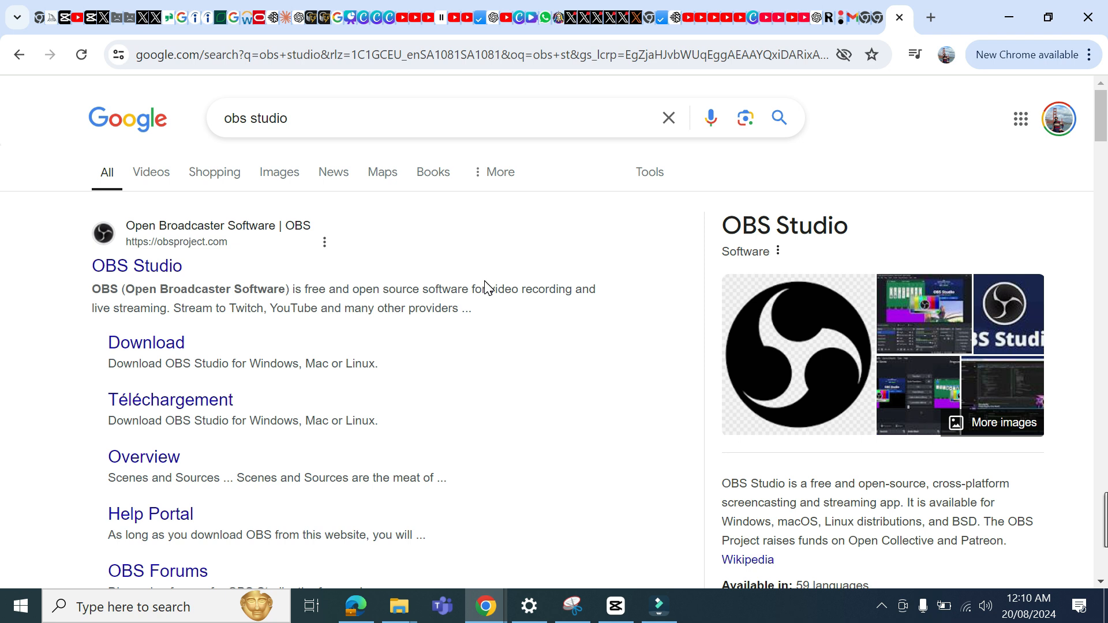
mouse_move(454, 341)
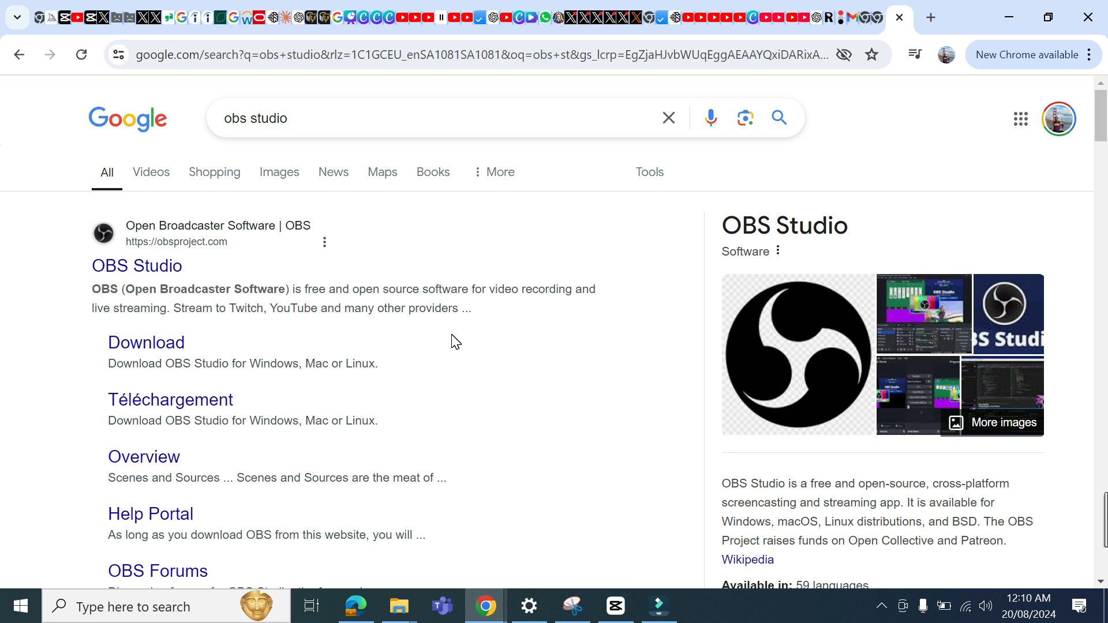
mouse_move(451, 338)
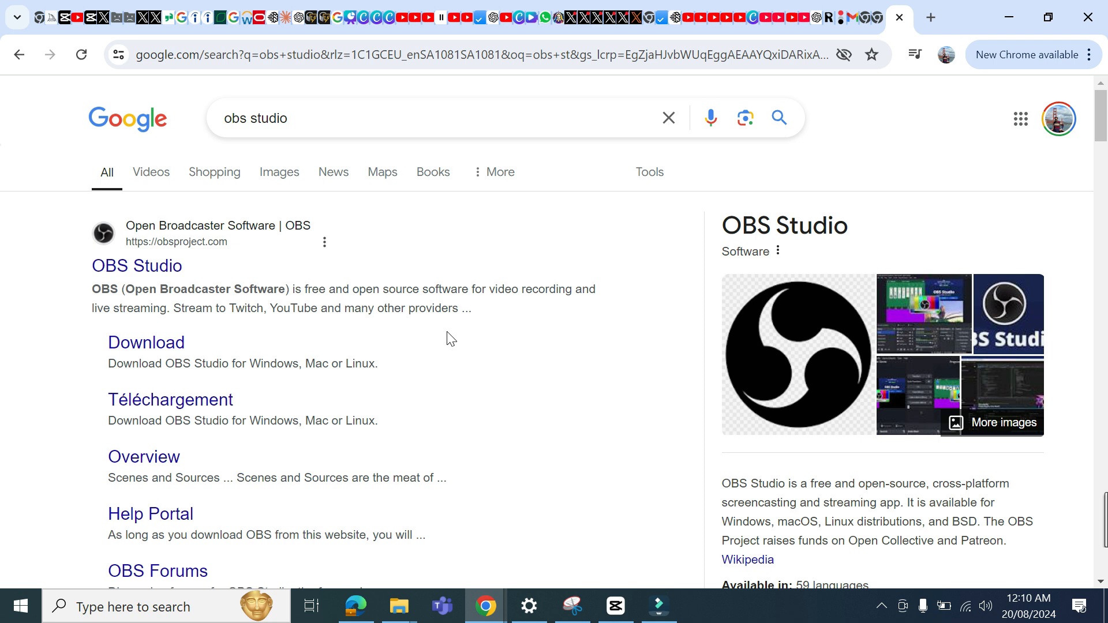
mouse_move(147, 6)
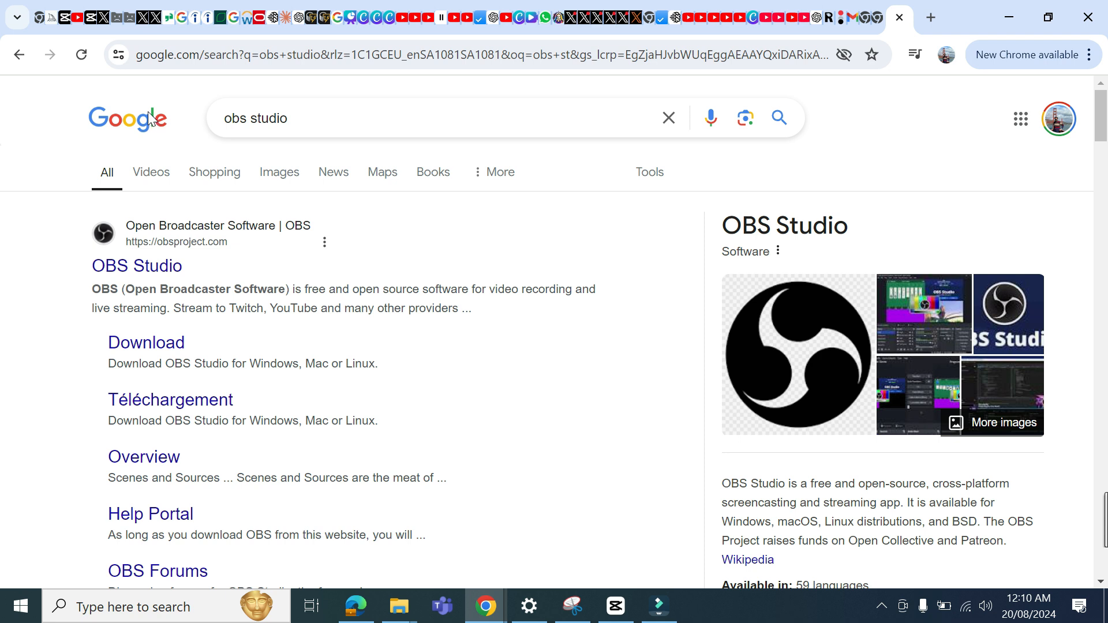
mouse_move(274, 27)
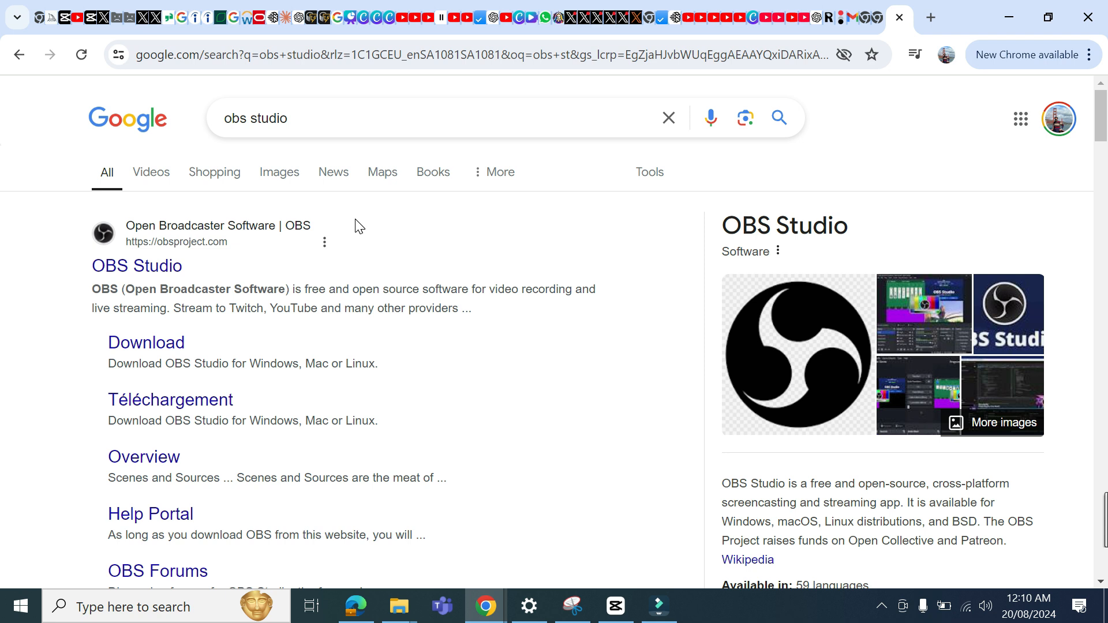
left_click(430, 256)
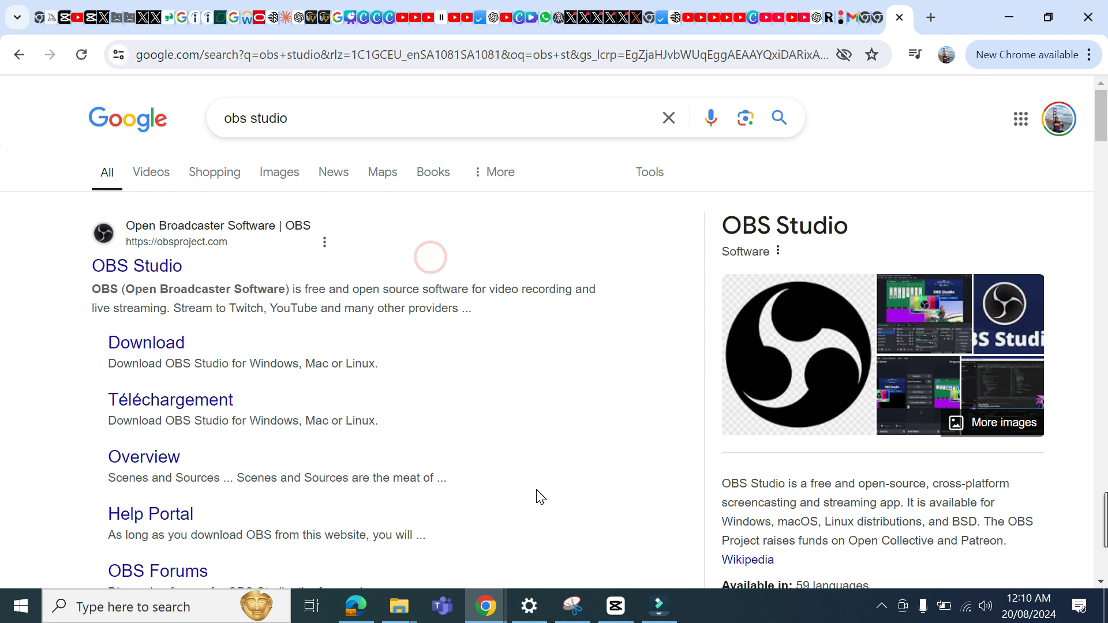
left_click(657, 606)
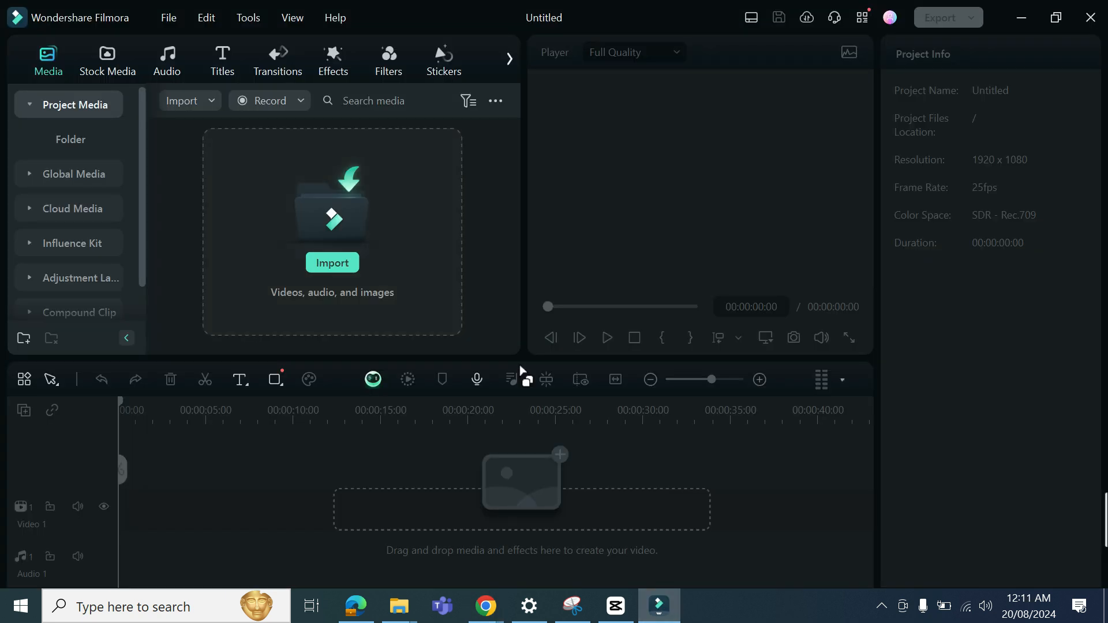
mouse_move(684, 23)
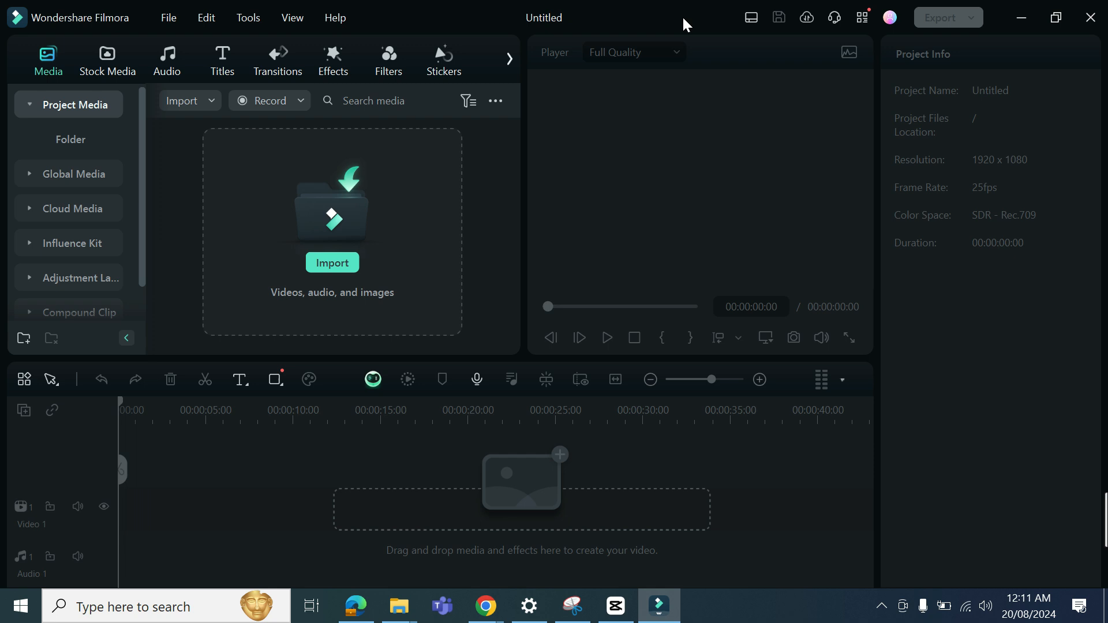
mouse_move(576, 354)
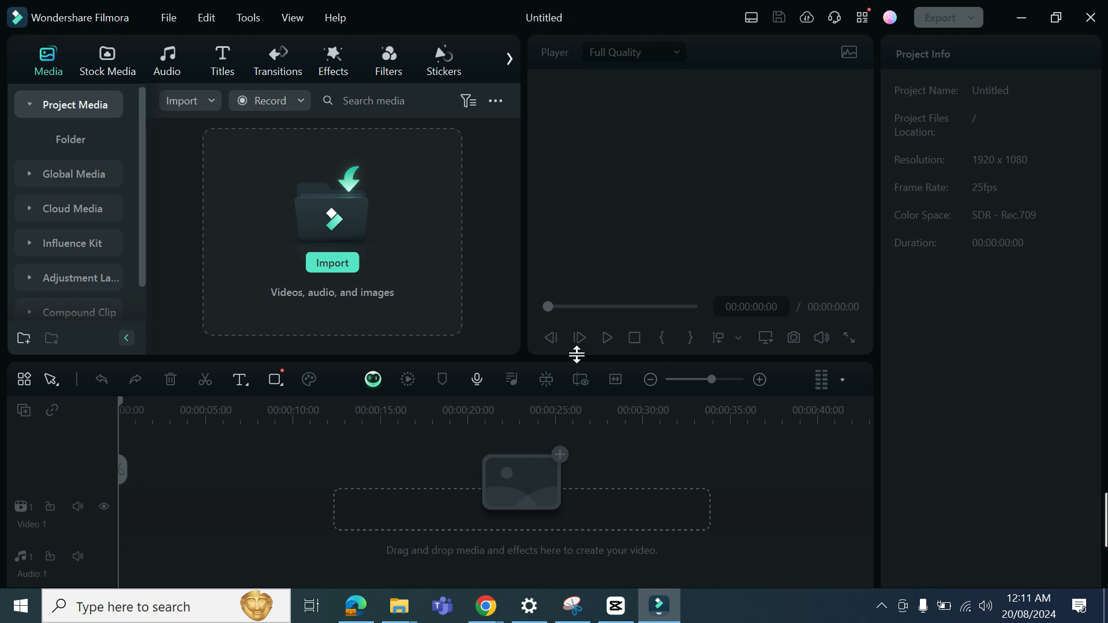
mouse_move(360, 226)
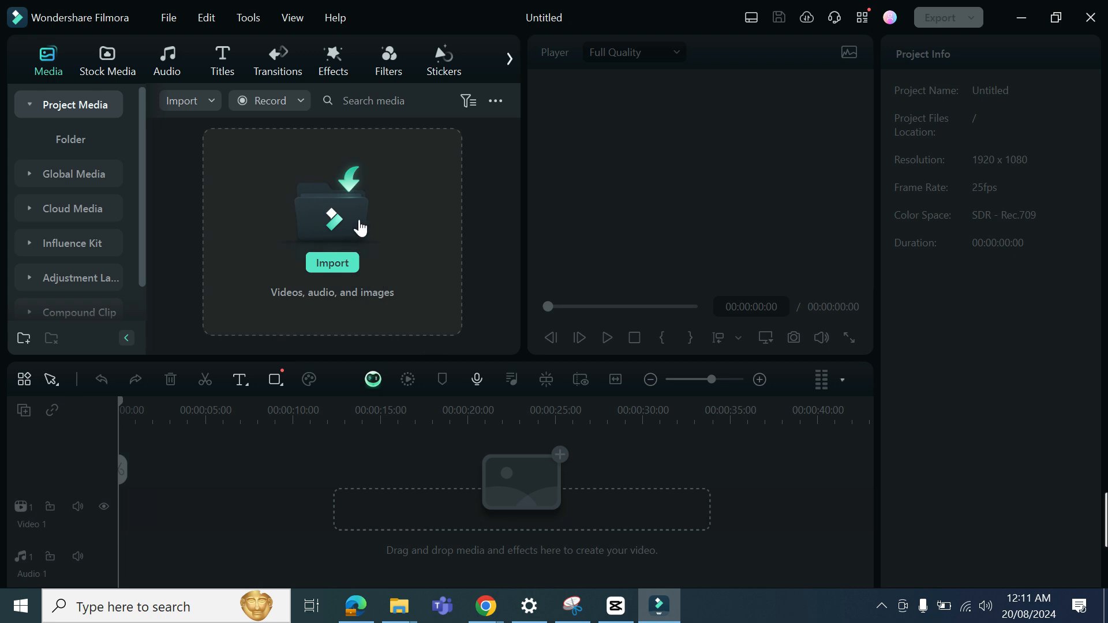
mouse_move(299, 110)
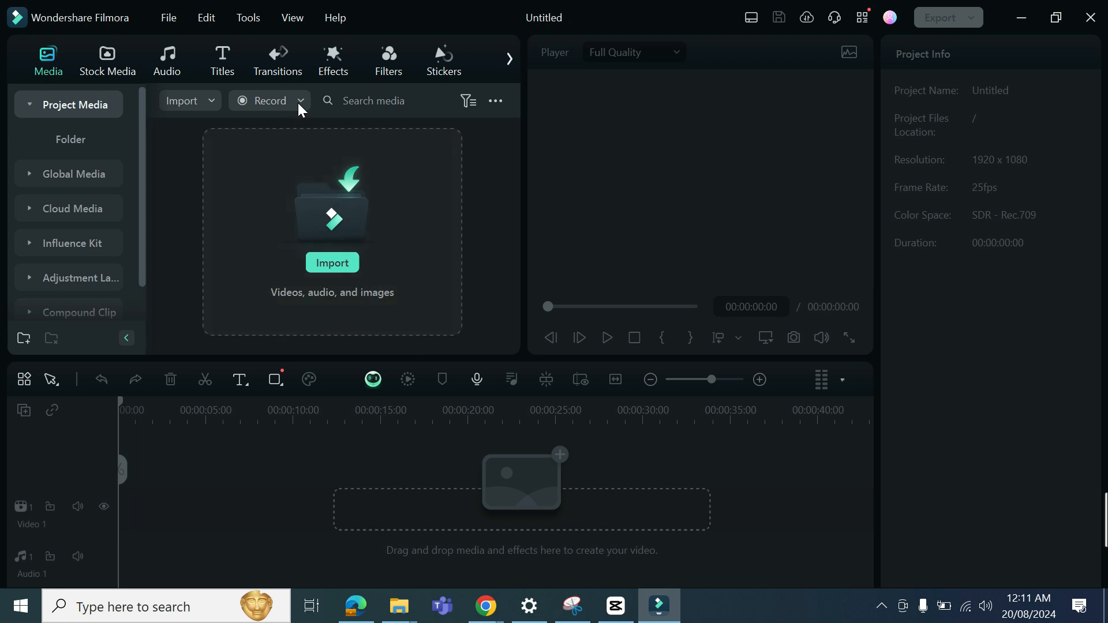
mouse_move(270, 101)
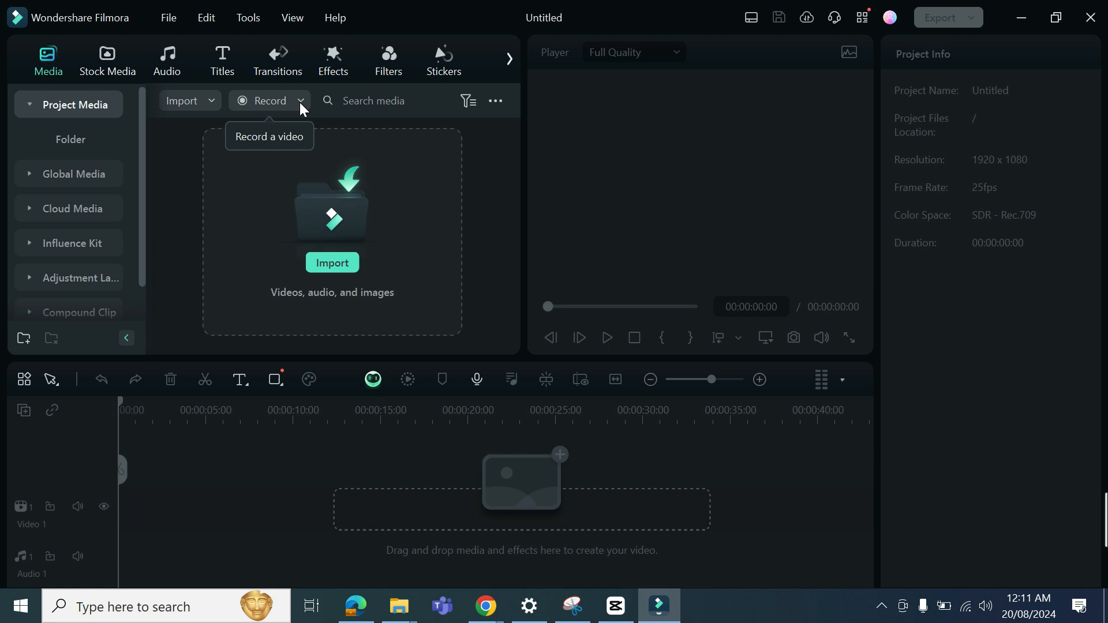
mouse_move(393, 244)
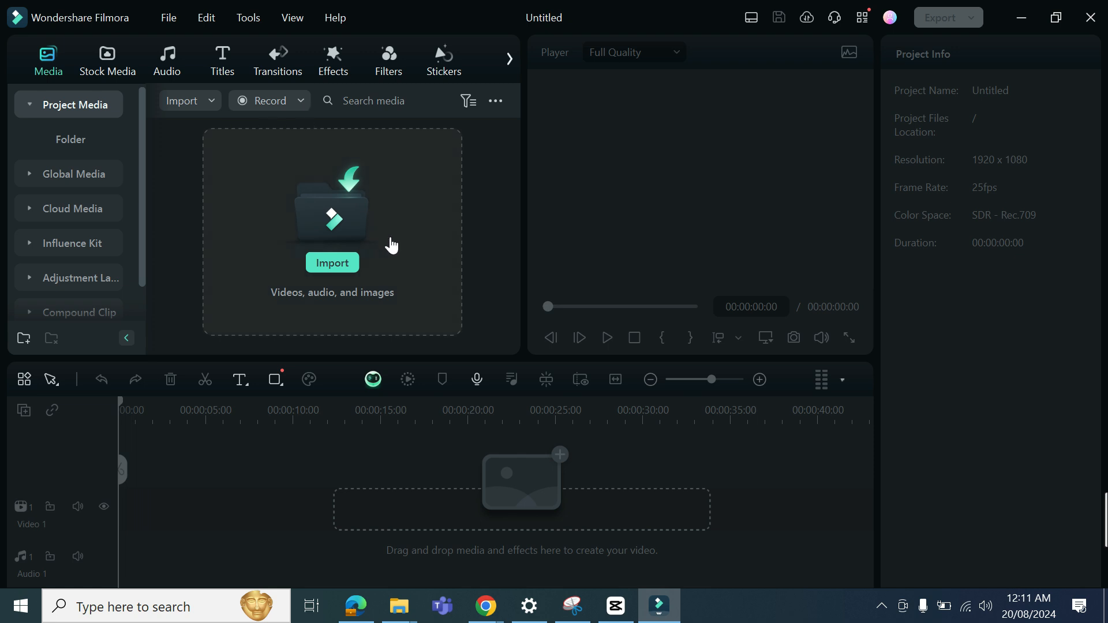